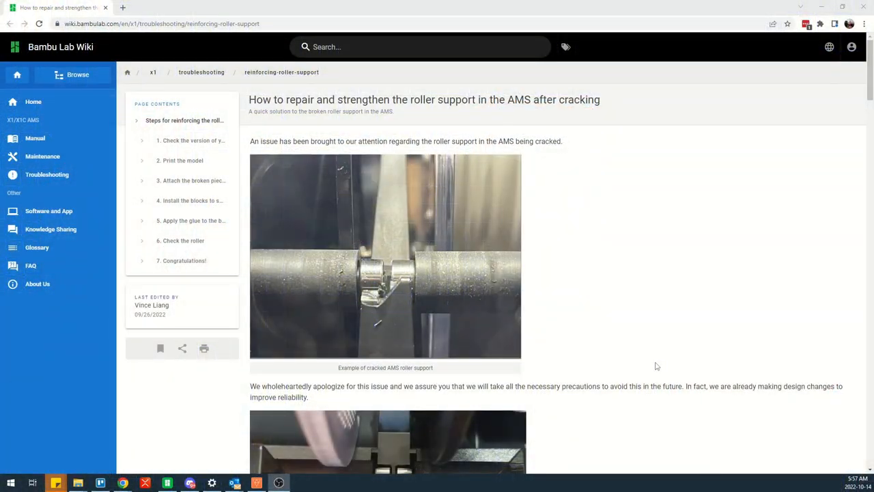
pyautogui.scroll(-3)
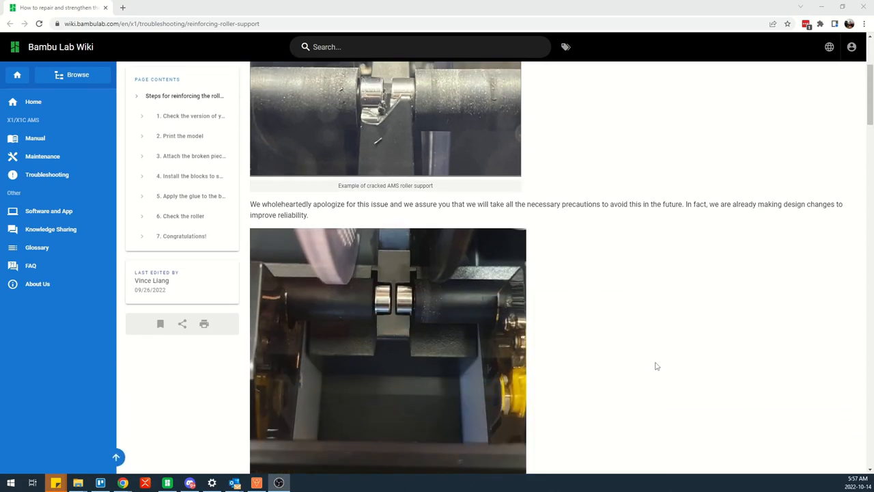
pyautogui.scroll(-3)
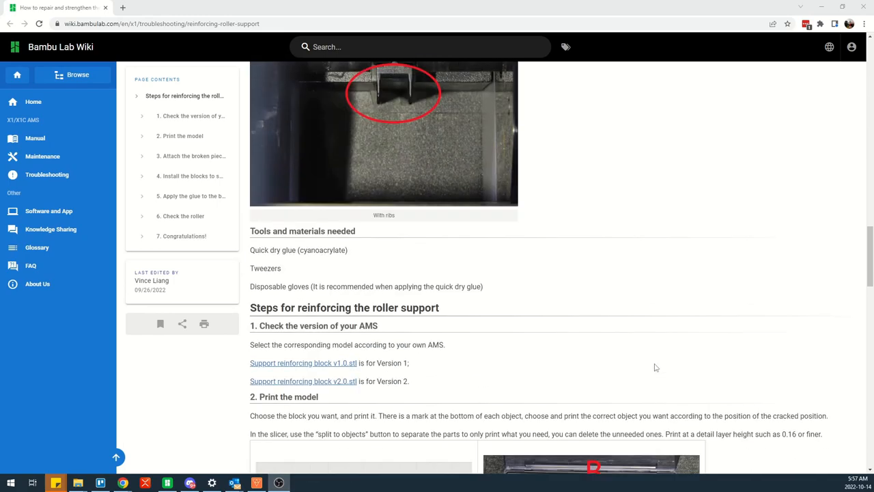
pyautogui.scroll(-3)
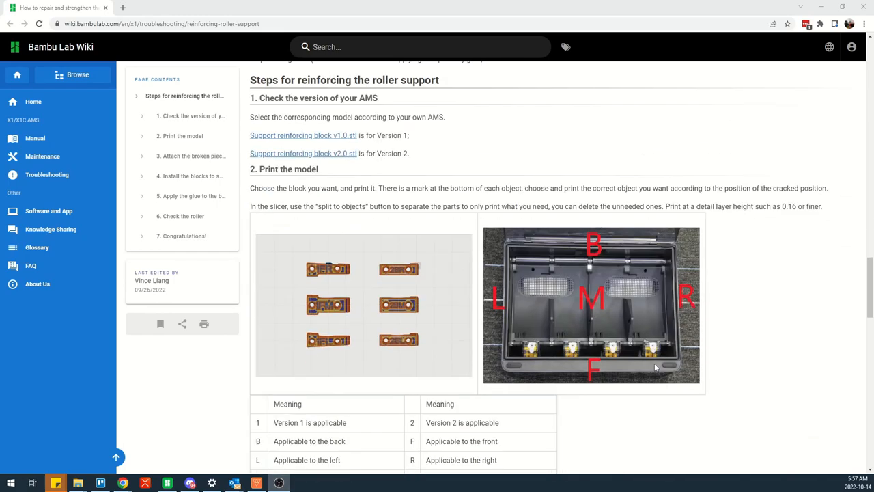
pyautogui.scroll(-3)
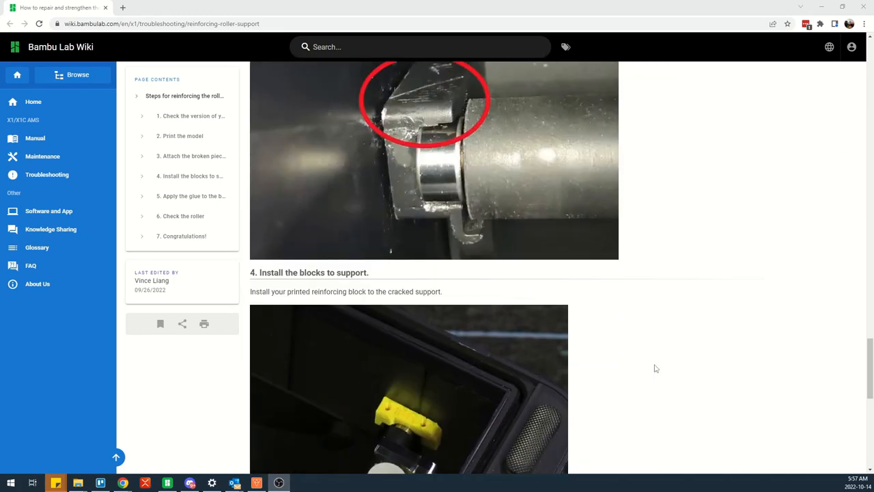
pyautogui.scroll(-3)
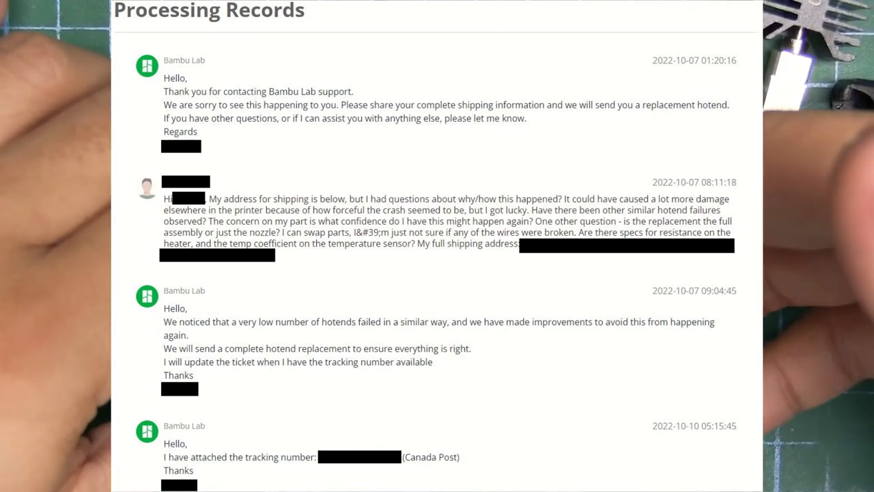
pyautogui.scroll(-3)
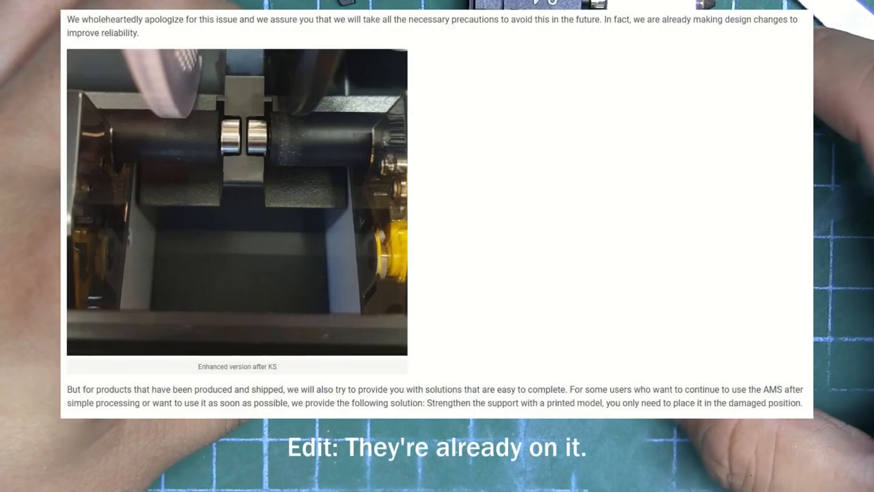